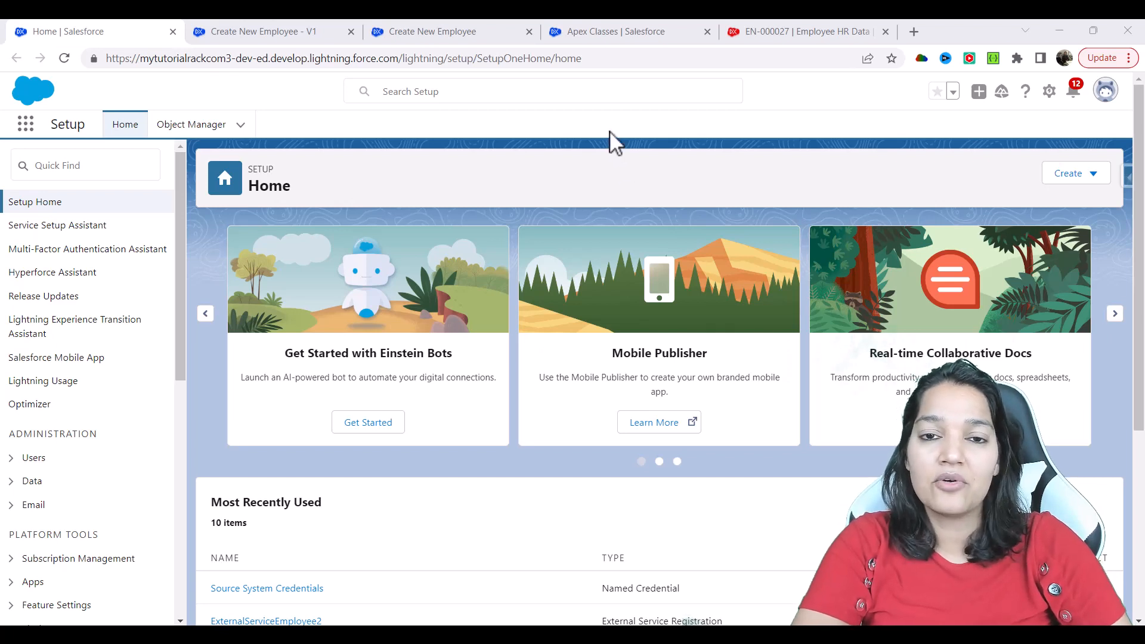
mouse_move(625, 131)
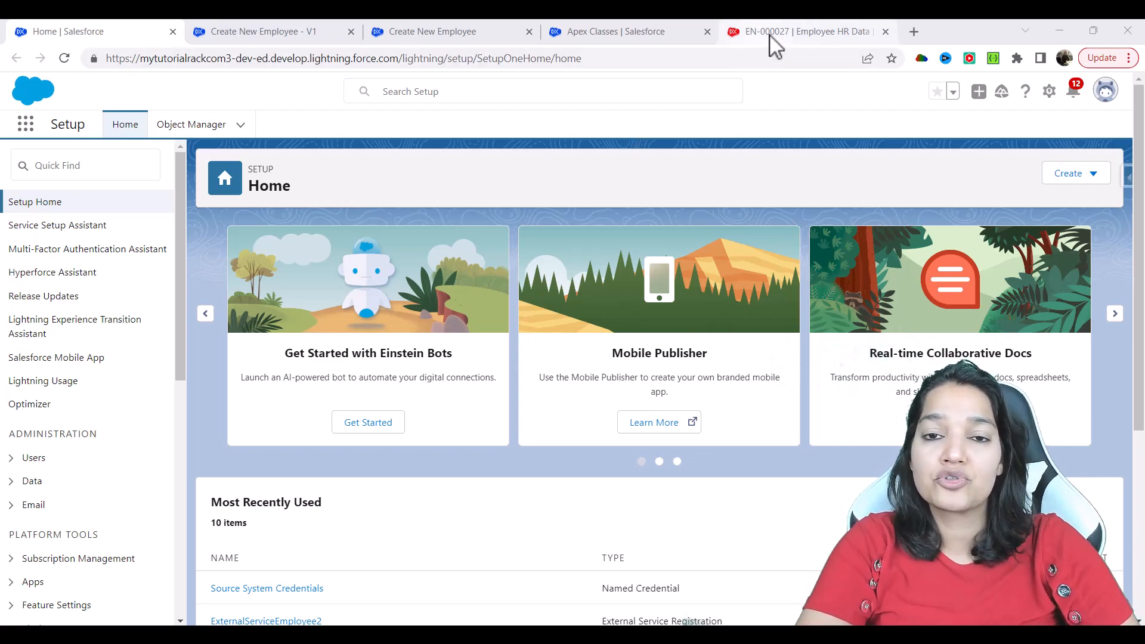
Open the Employees HR Data All list view showing all 27 employee records.
left_click(803, 31)
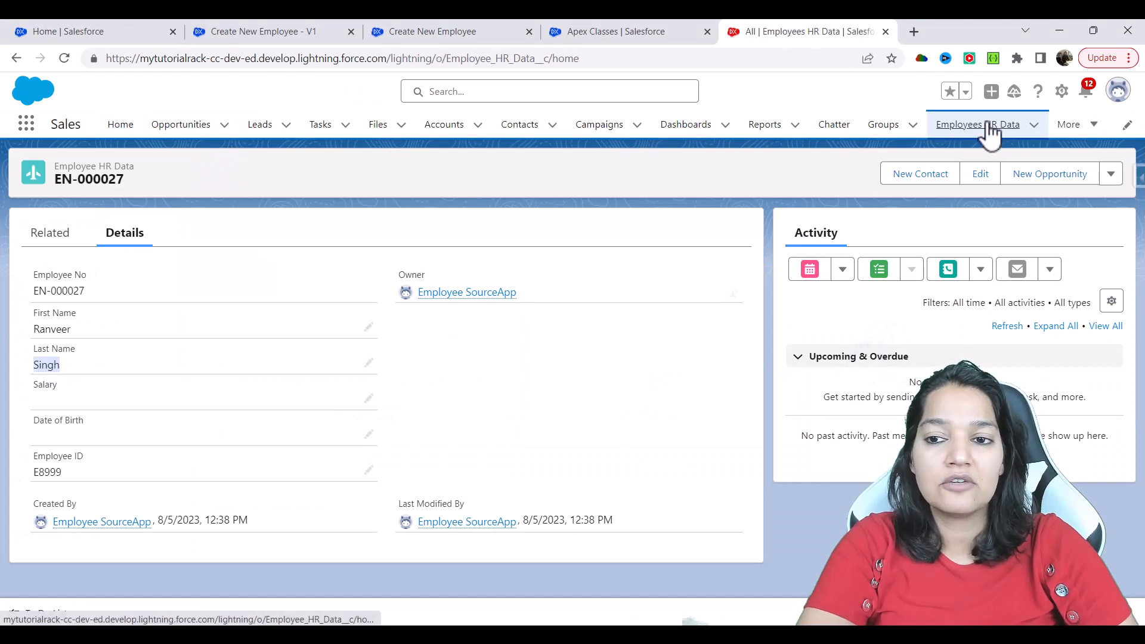
left_click(977, 124)
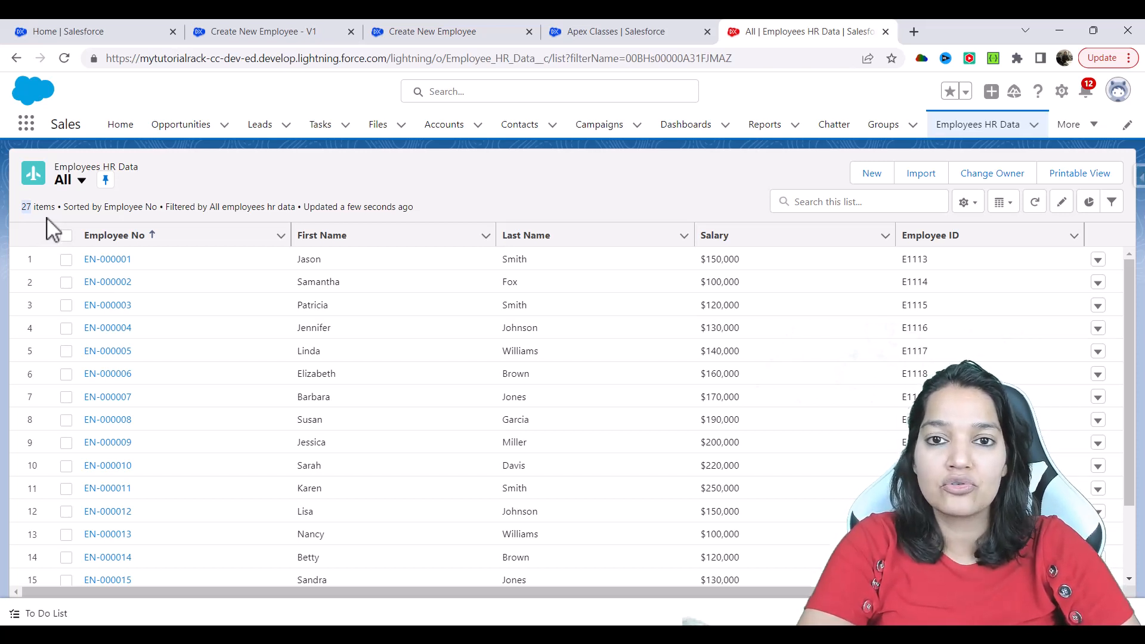
mouse_move(707, 30)
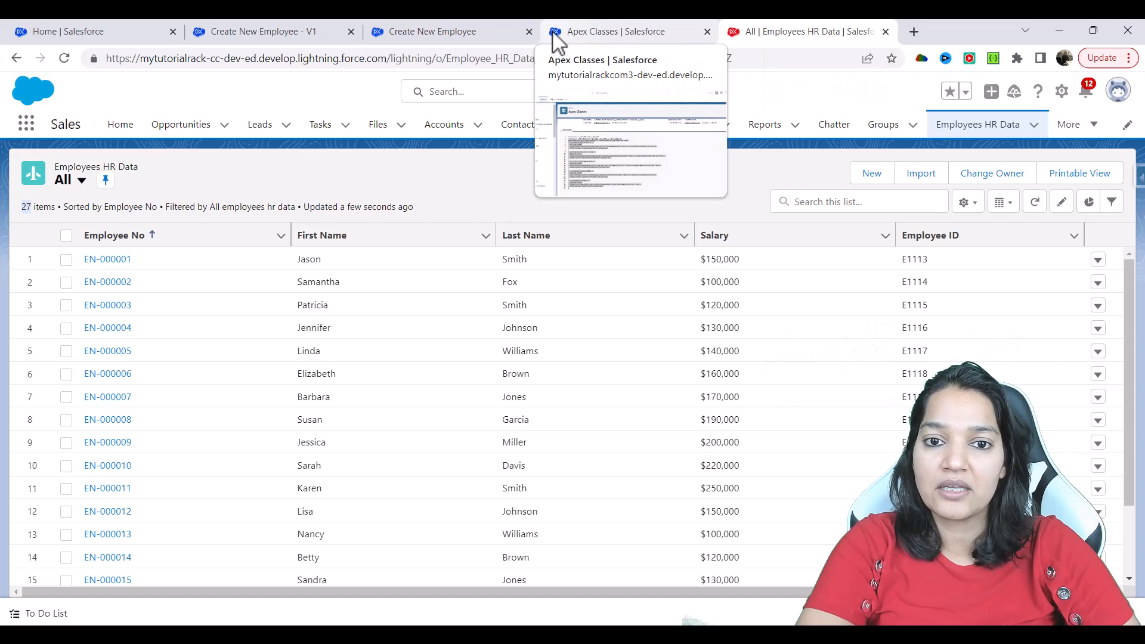
Debug the Create New Employee - V1 flow and run it with the chosen debug options.
left_click(263, 32)
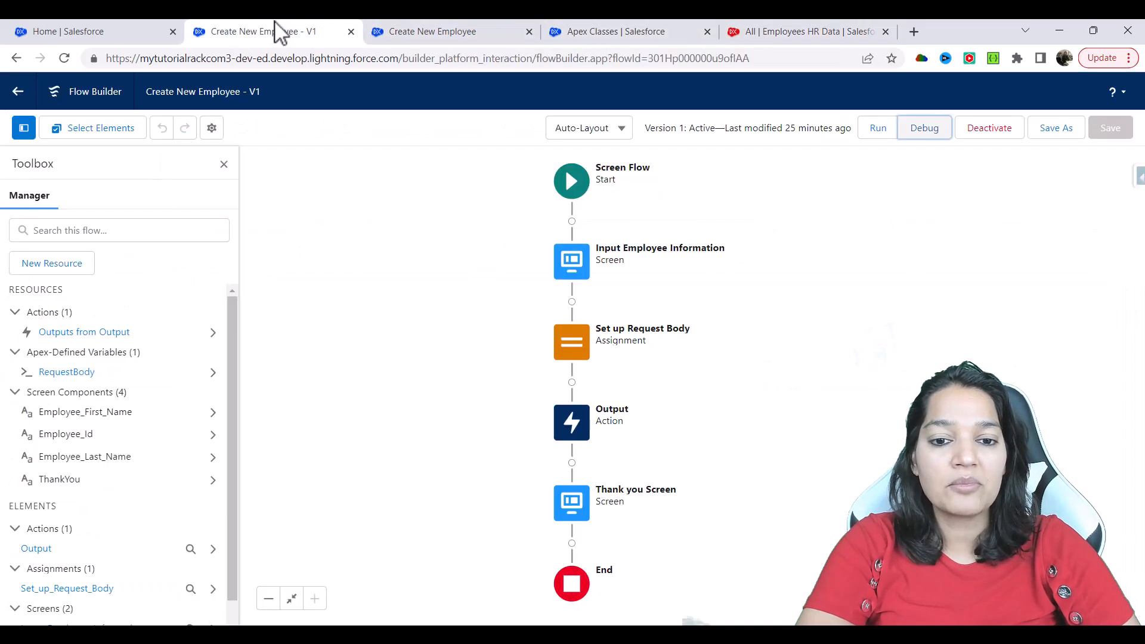
mouse_move(447, 326)
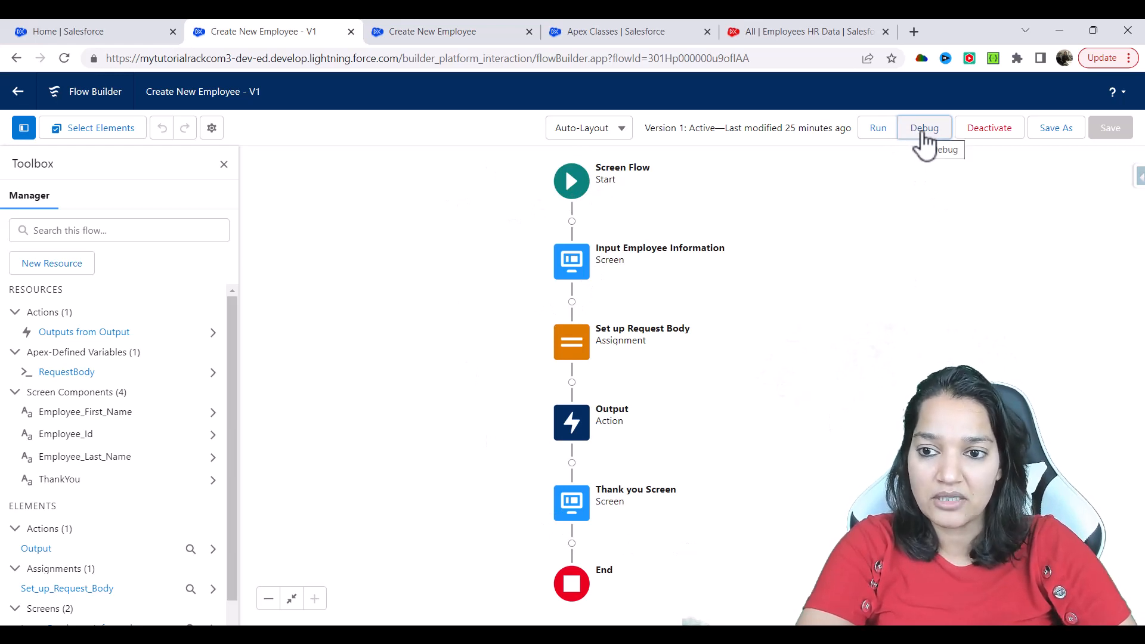
left_click(924, 127)
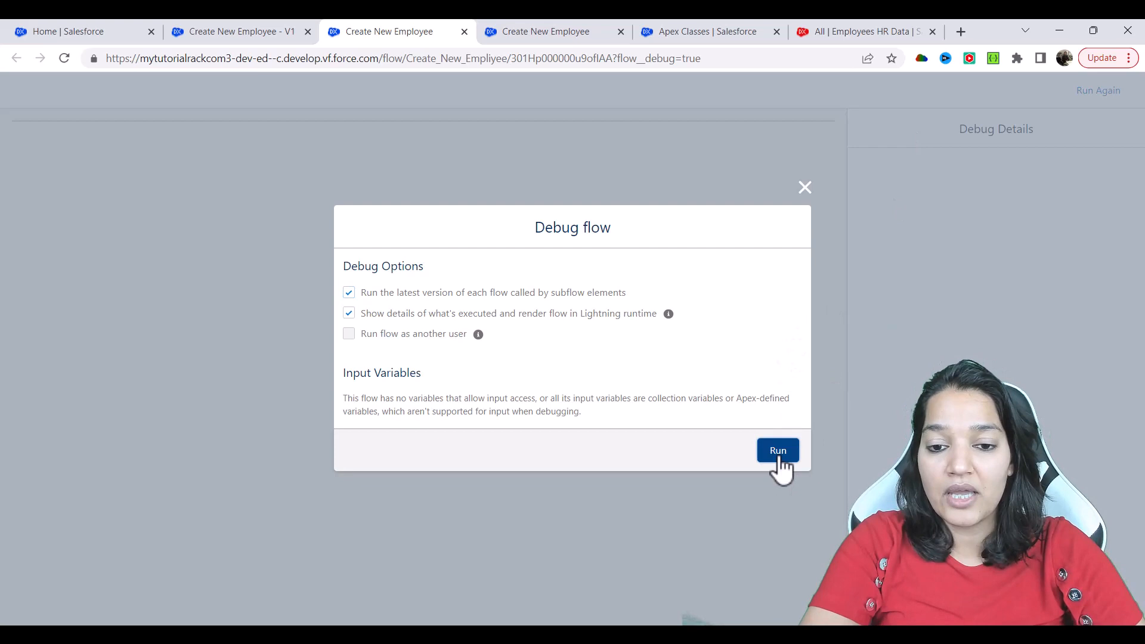
left_click(777, 450)
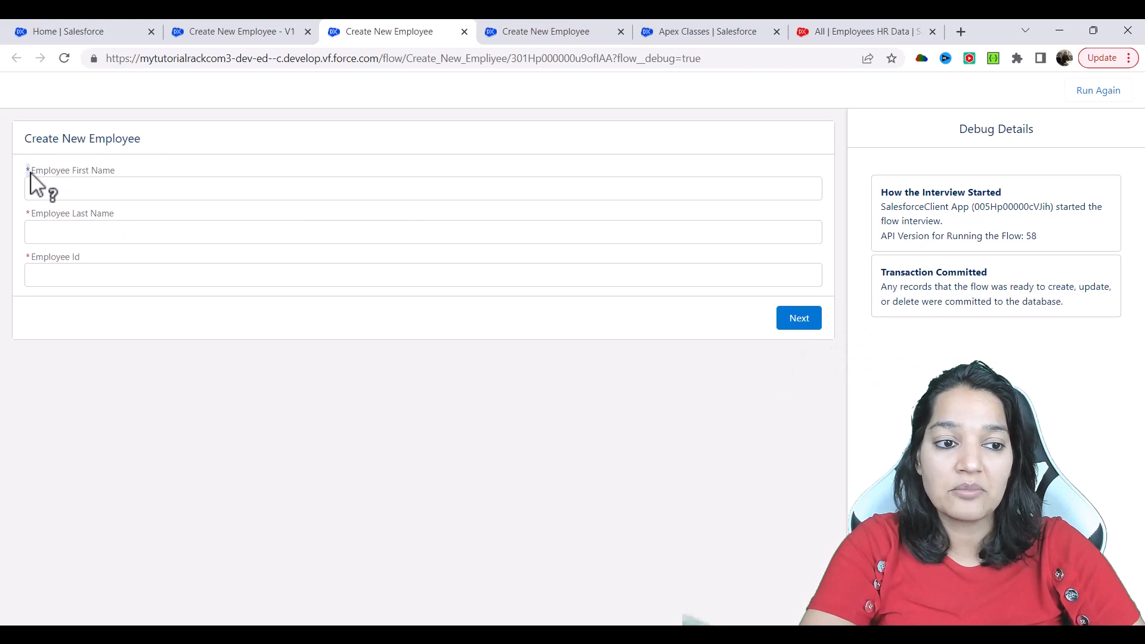
left_click(422, 188)
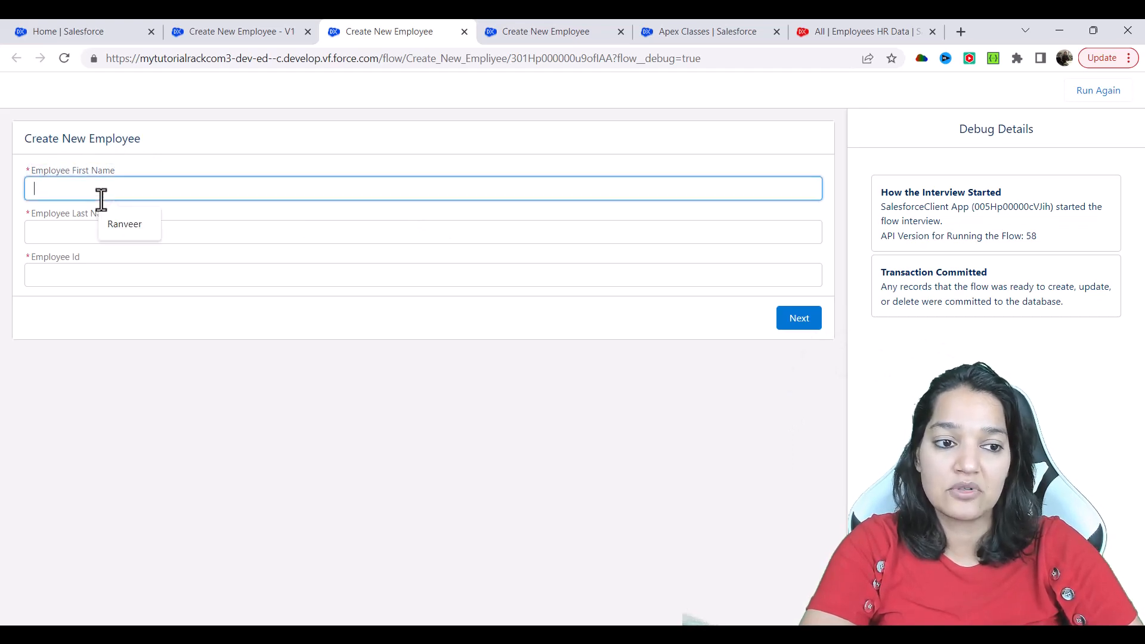
type("Aditi")
left_click(423, 232)
type("Jaiw")
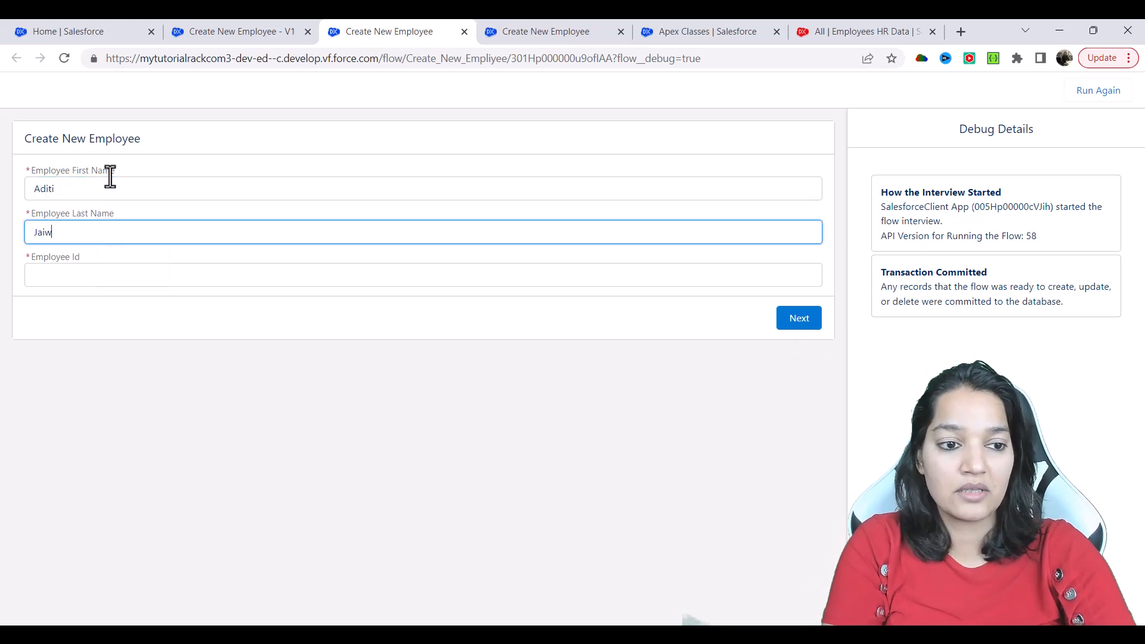
left_click(423, 275)
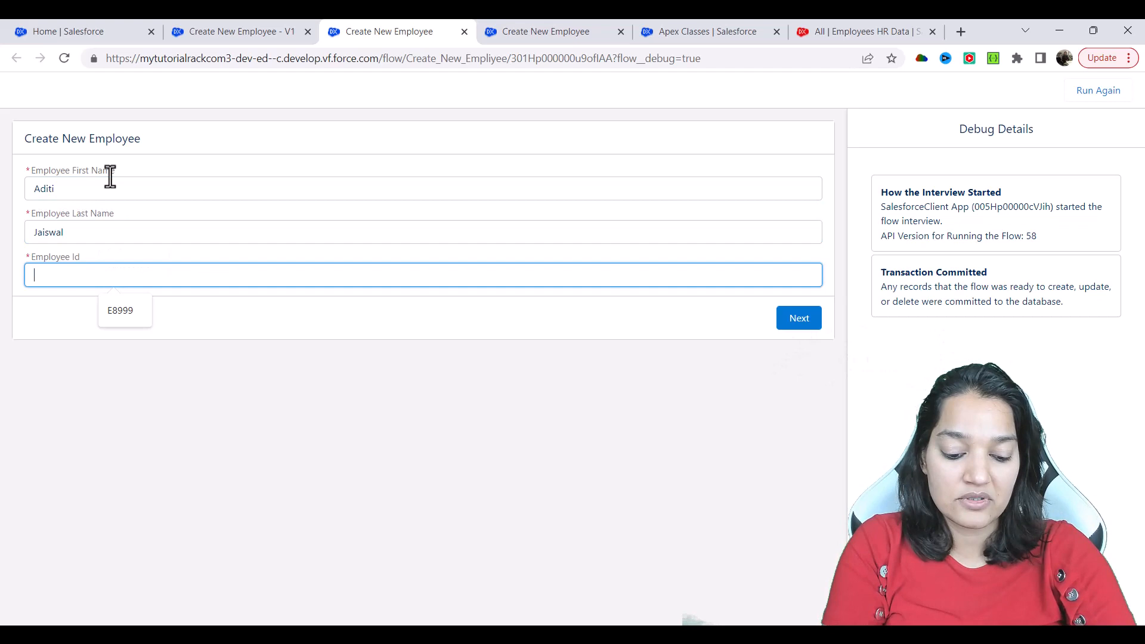
type("C67")
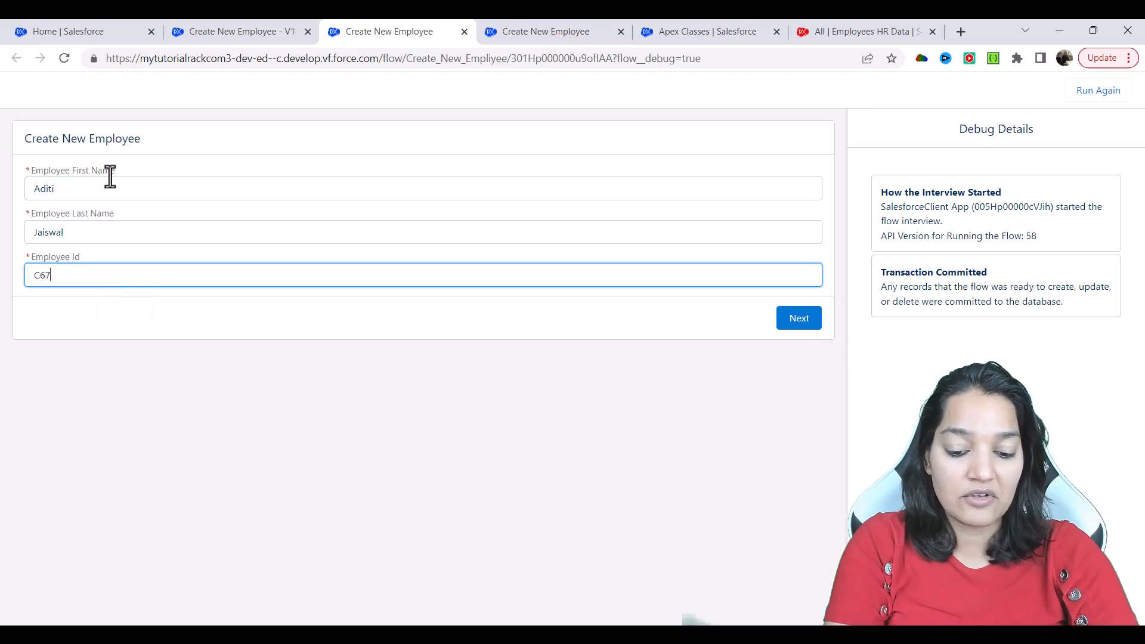
type("89")
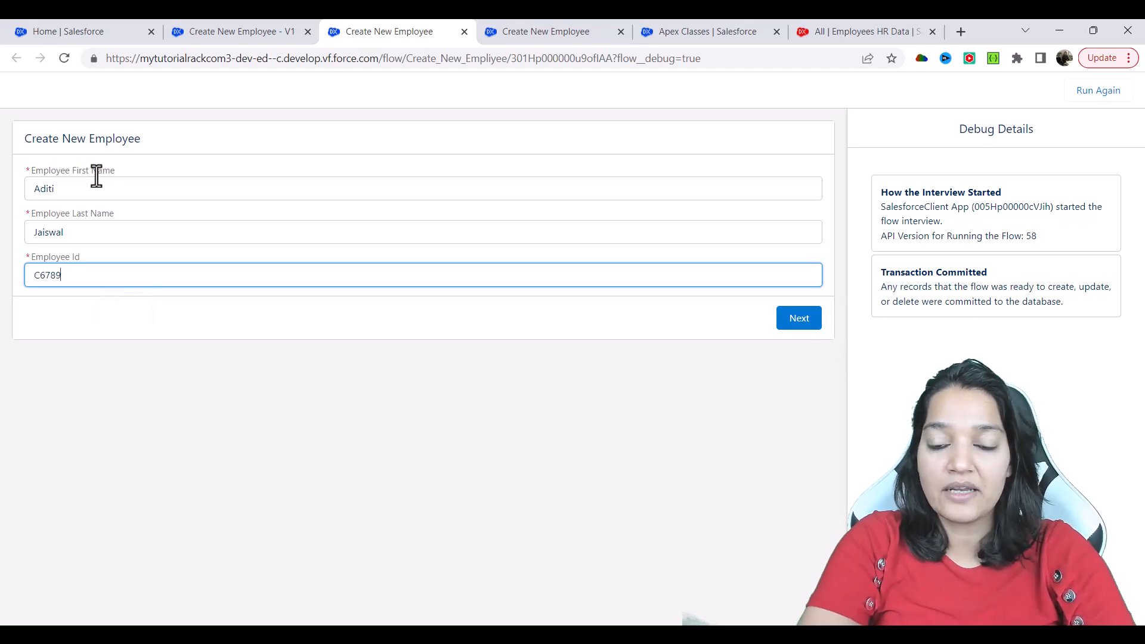